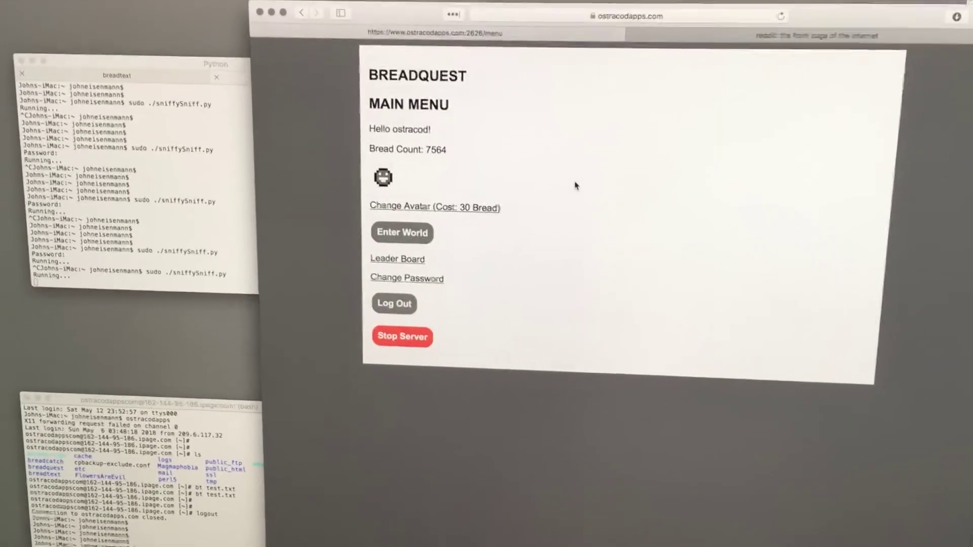
Step: Enter the Breadquest world from the main menu as Ostracod, showing map, stats and inventory
left_click(401, 233)
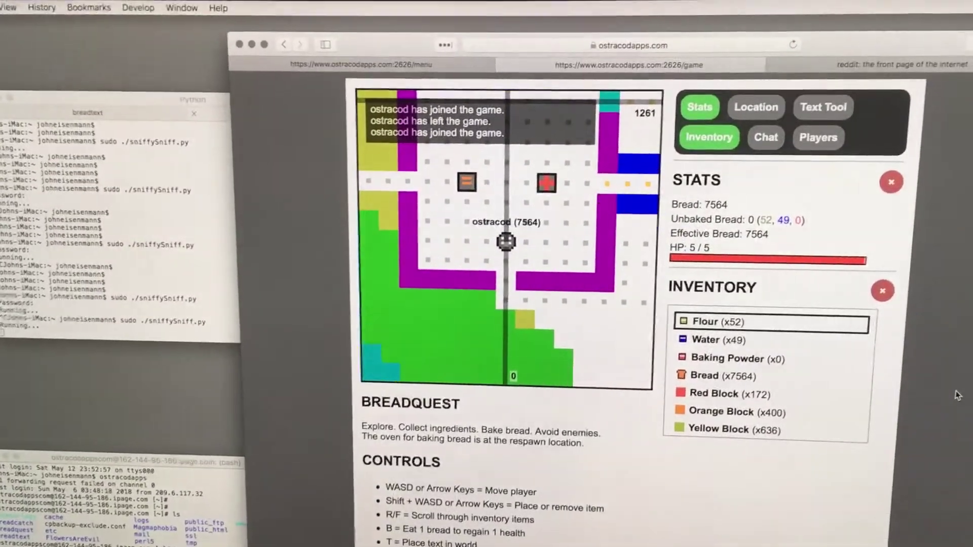